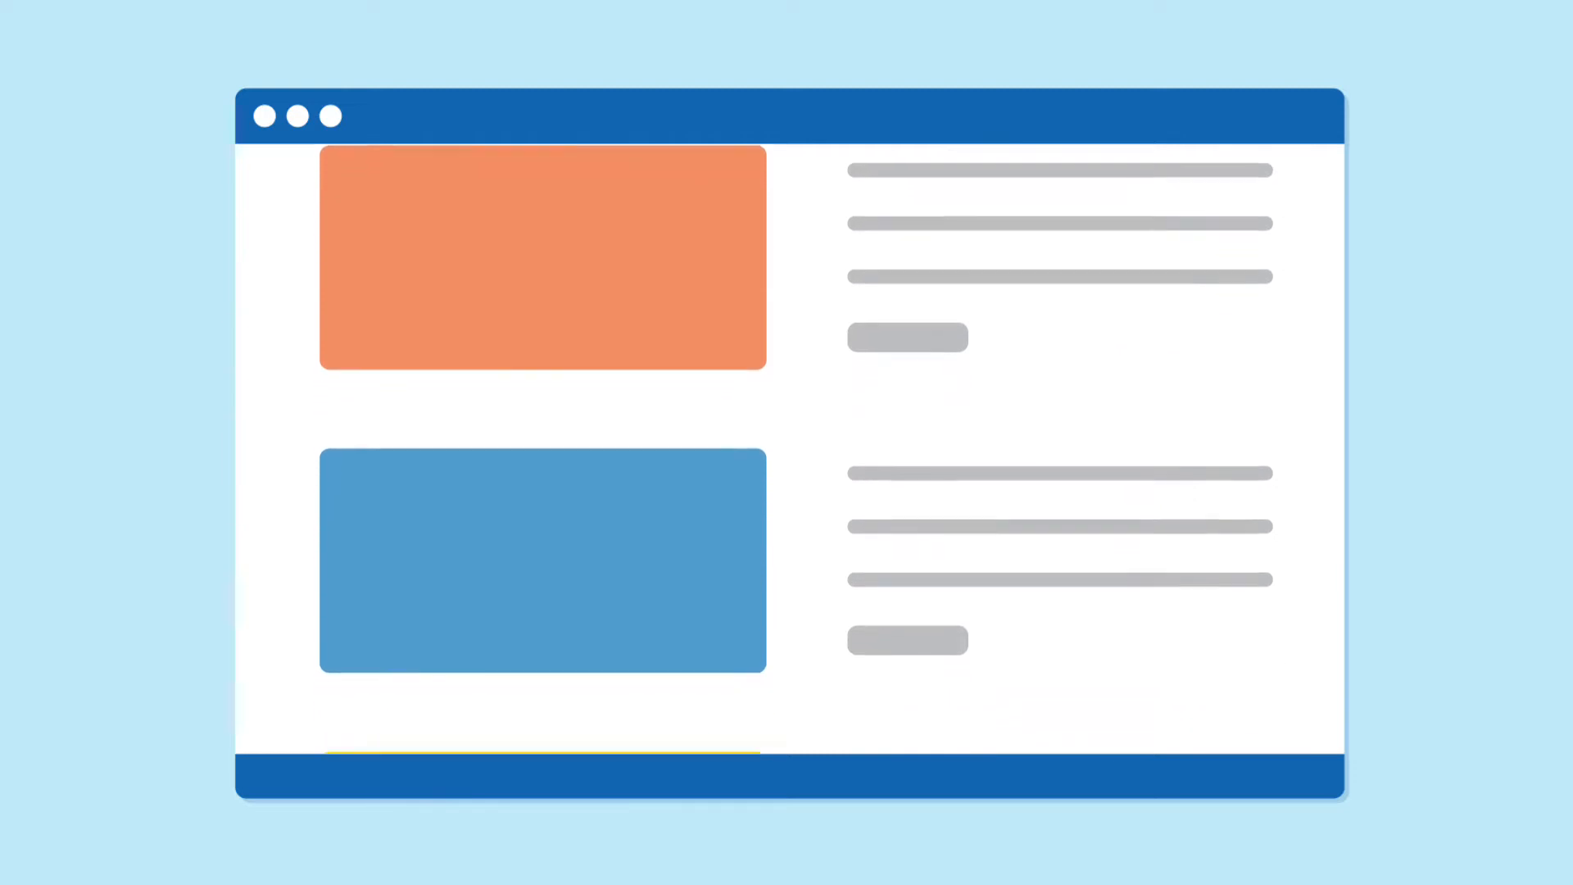
# Review the American University Clinical Psychology PhD page down through deadlines, criteria, scores, requirements and financial assistance
pyautogui.scroll(-3)
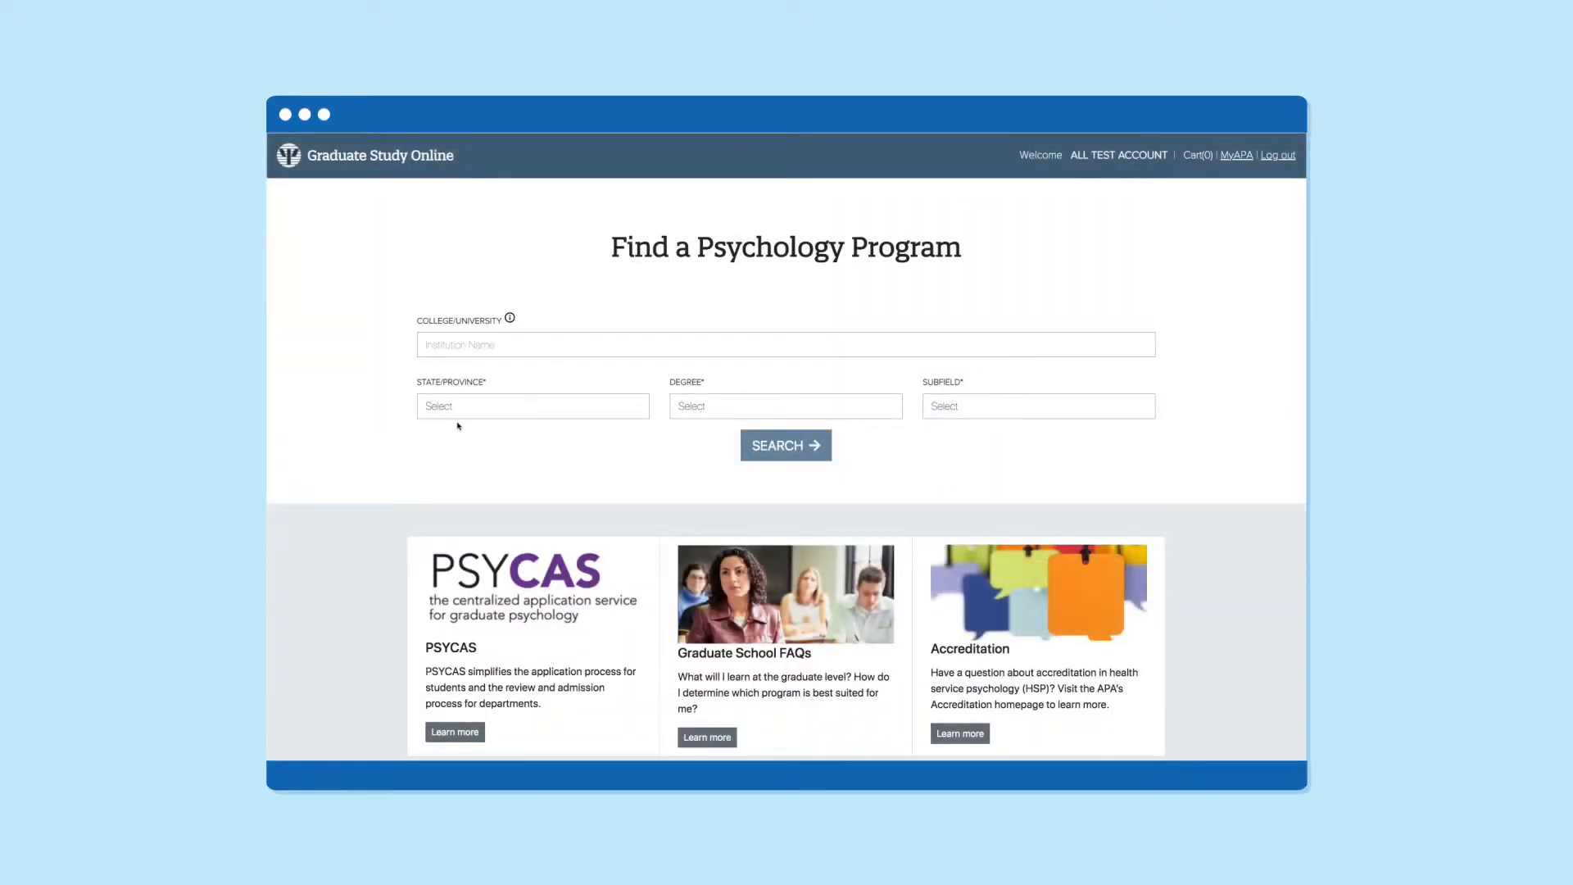
pyautogui.click(785, 446)
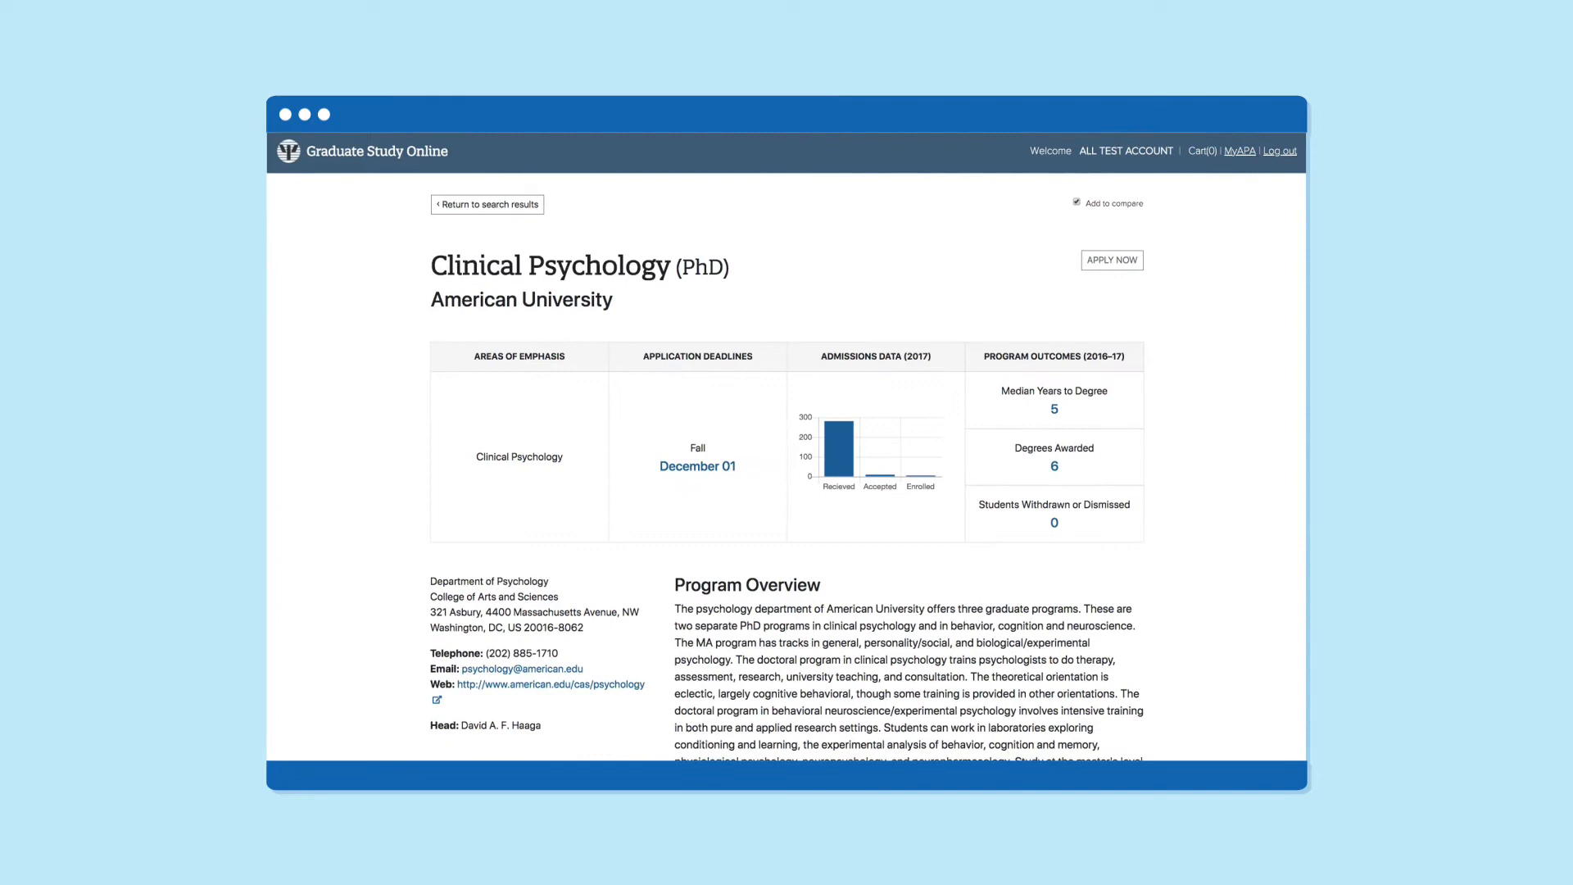
pyautogui.scroll(-3)
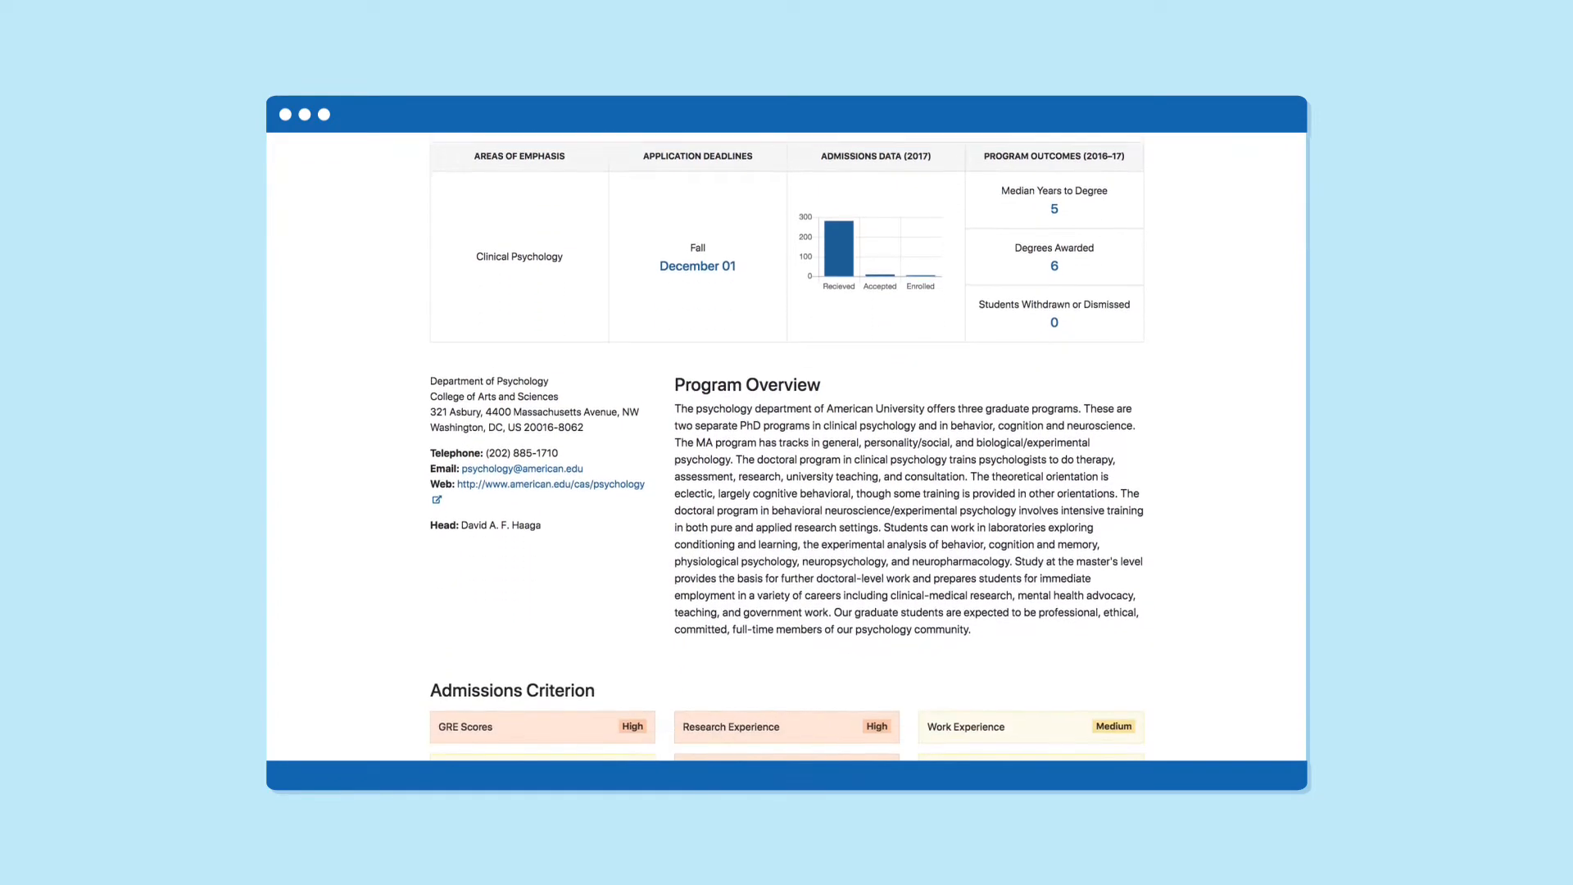
pyautogui.scroll(-3)
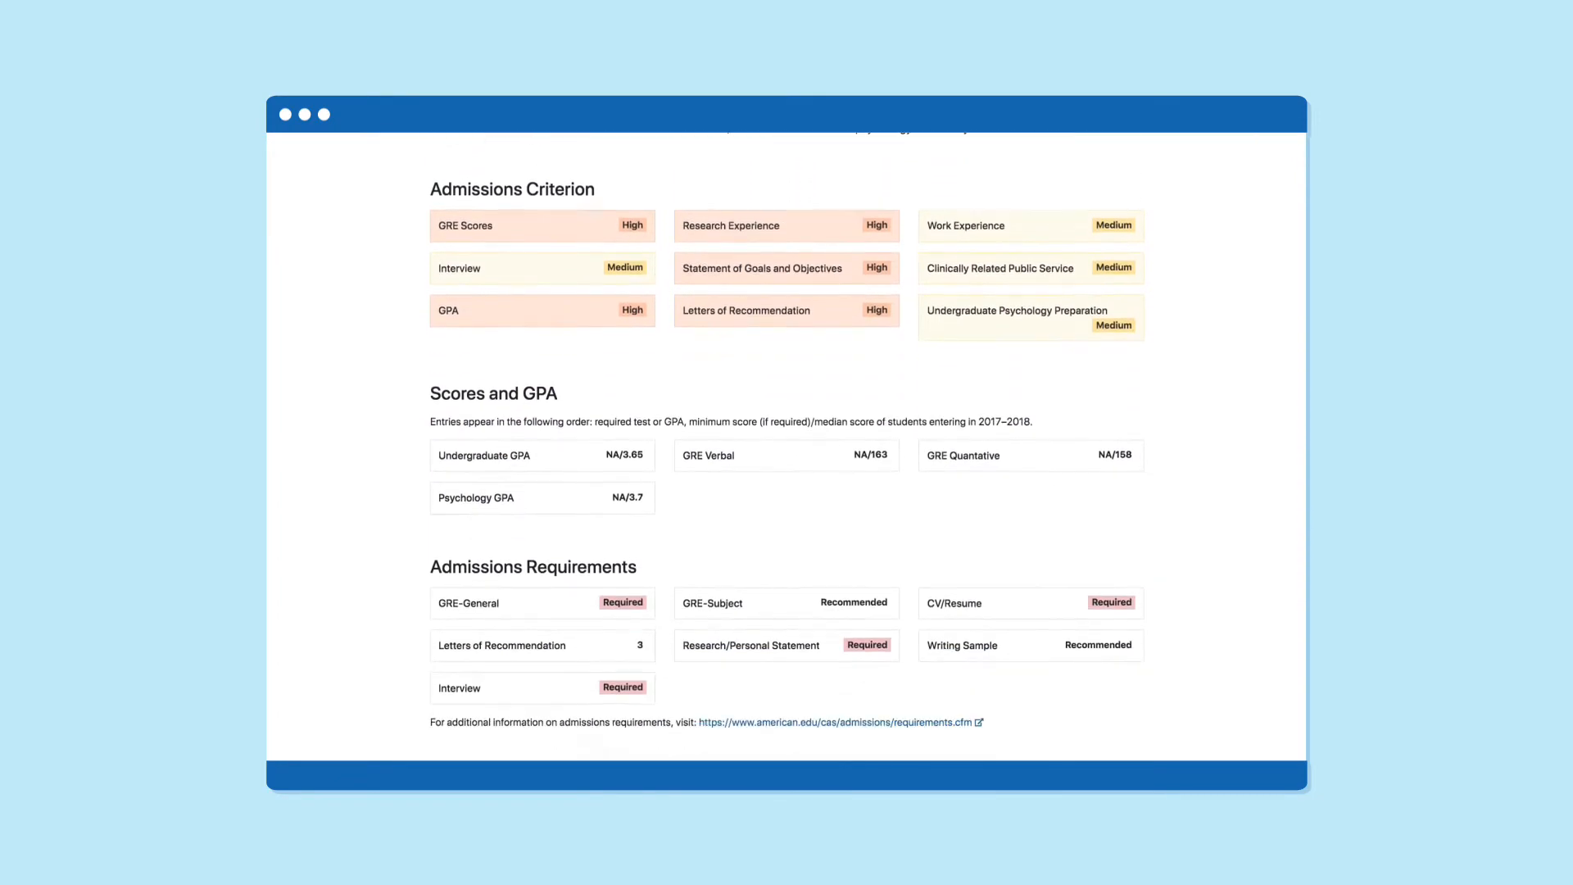
pyautogui.scroll(-3)
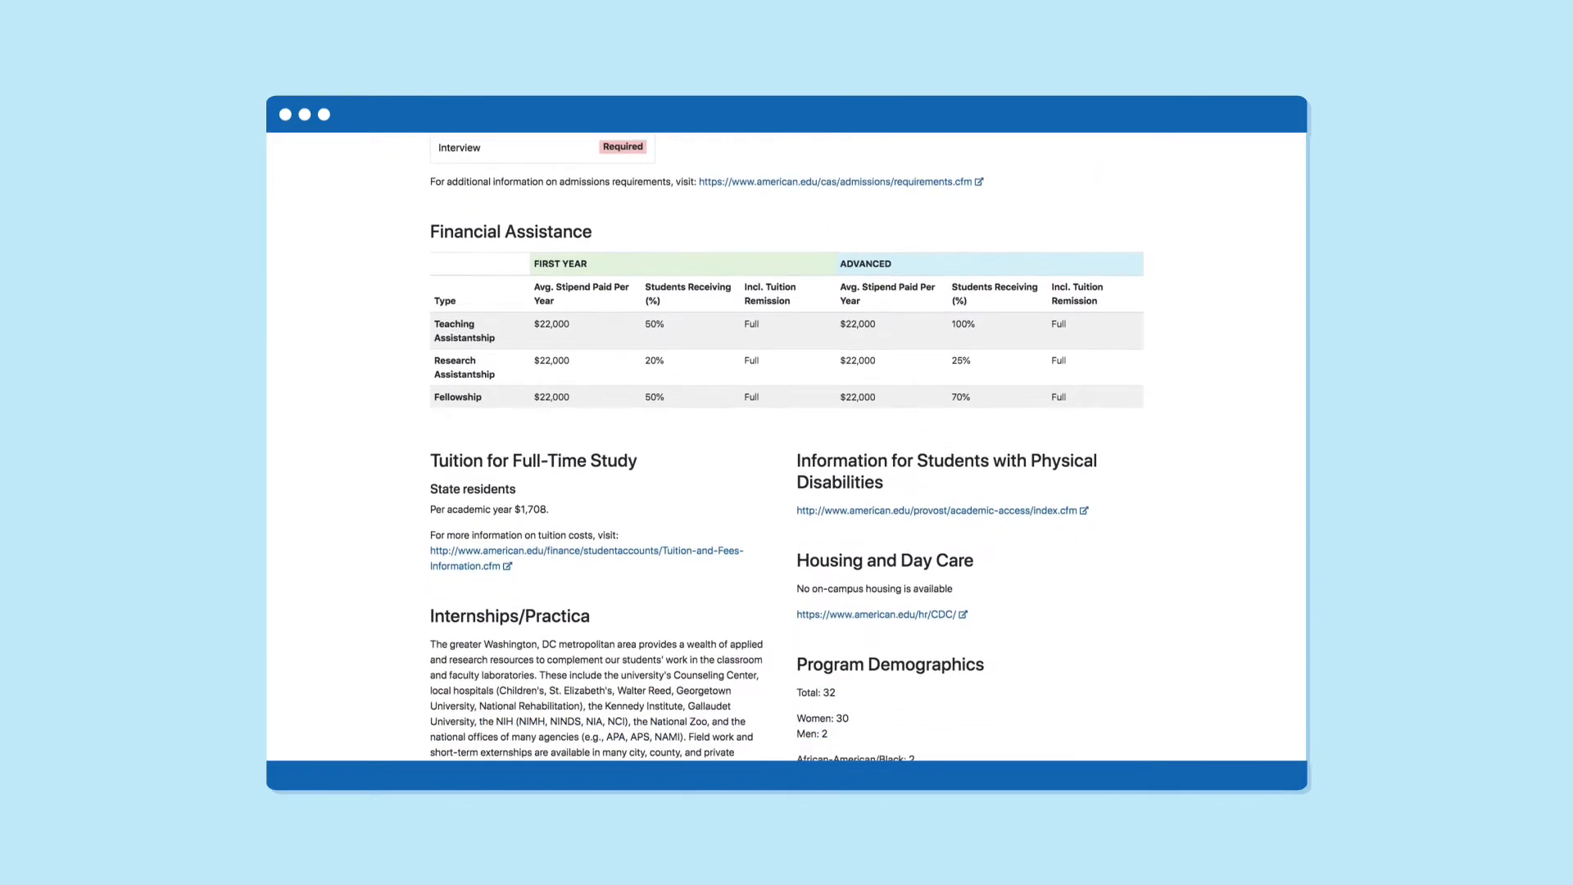